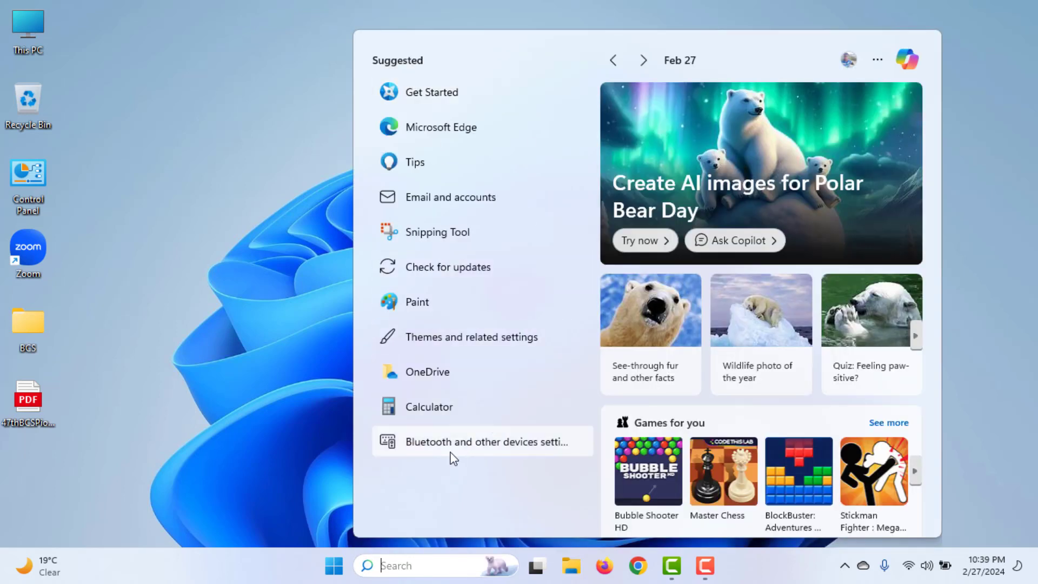
Step: Search the Start menu for 'serv' to launch the Services console
{"action": "type", "text": "serv"}
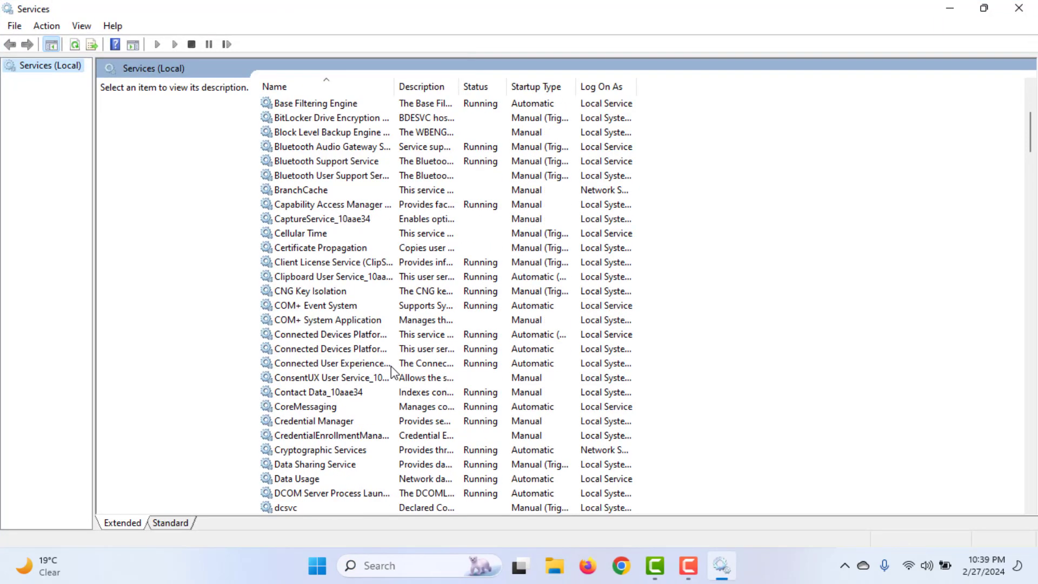
Step: Scroll down the services list and select Print Spooler
{"action": "scroll", "scroll_direction": "down", "scroll_amount": 3}
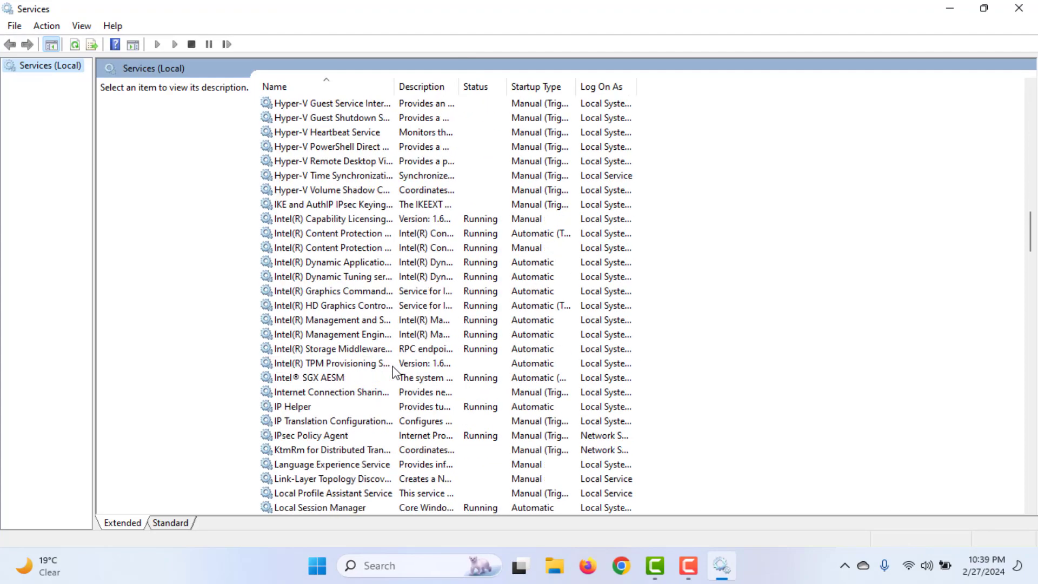
{"action": "scroll", "scroll_direction": "down", "scroll_amount": 3}
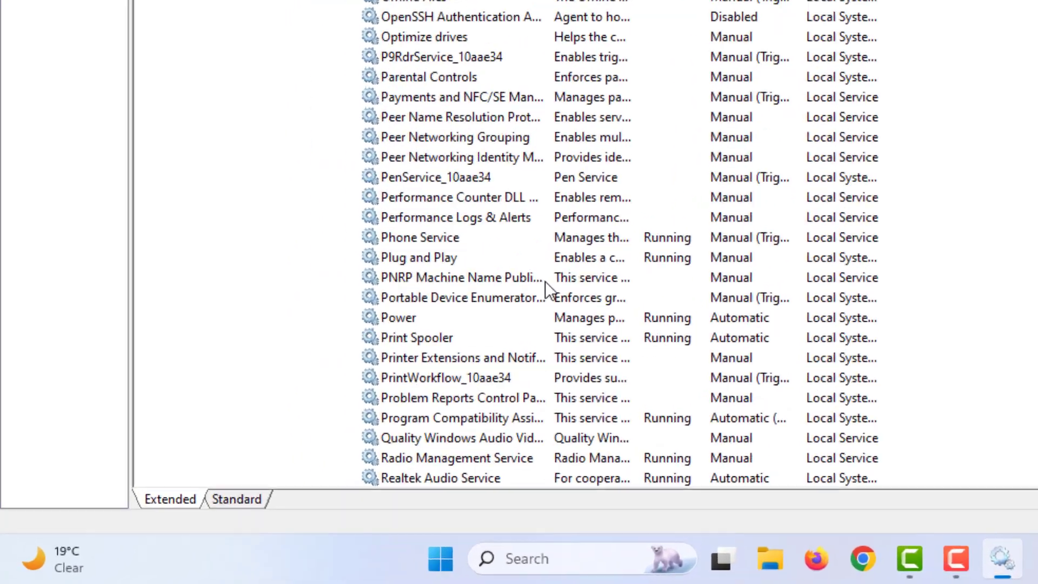
{"action": "left_click", "coordinate": [417, 337]}
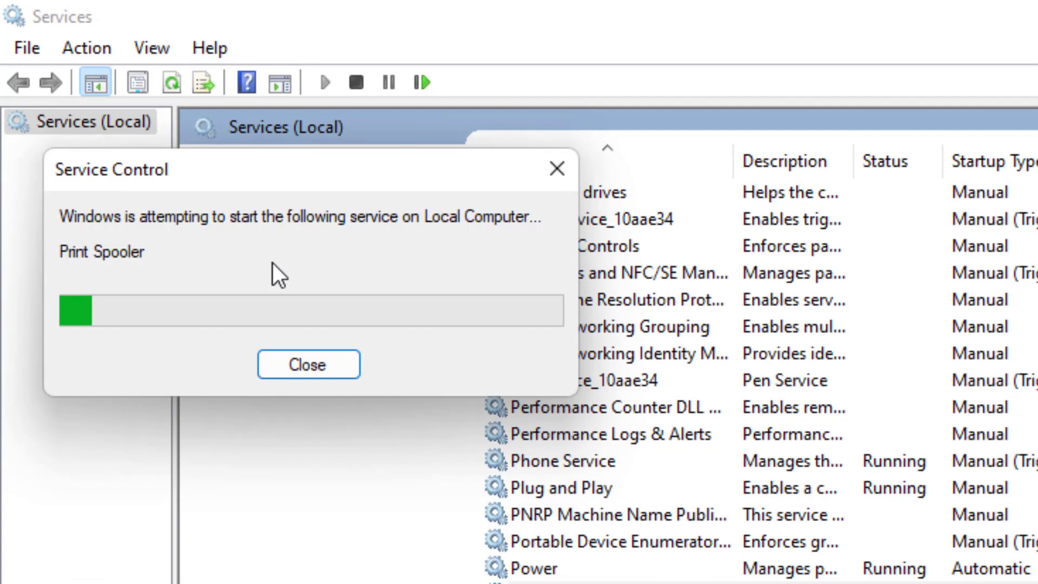
Step: Restart Print Spooler via its Restart link, then close the Services window
{"action": "left_click", "coordinate": [307, 363]}
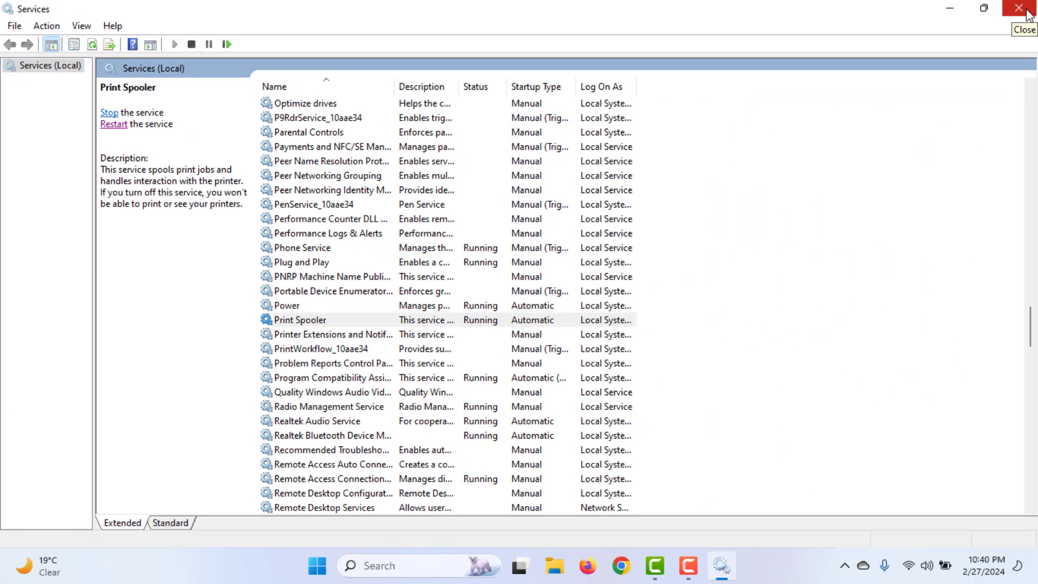
{"action": "left_click", "coordinate": [1018, 9]}
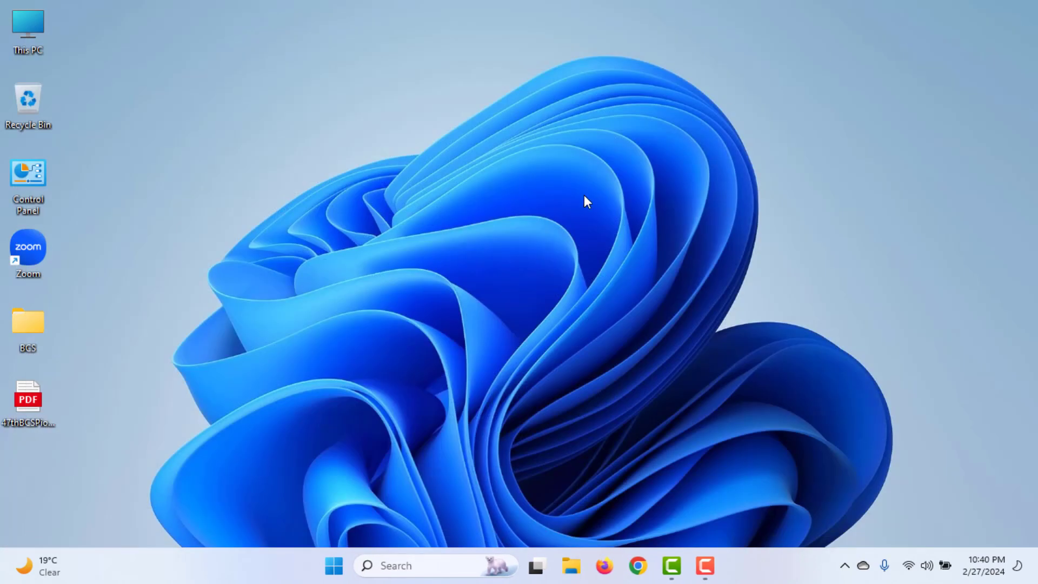